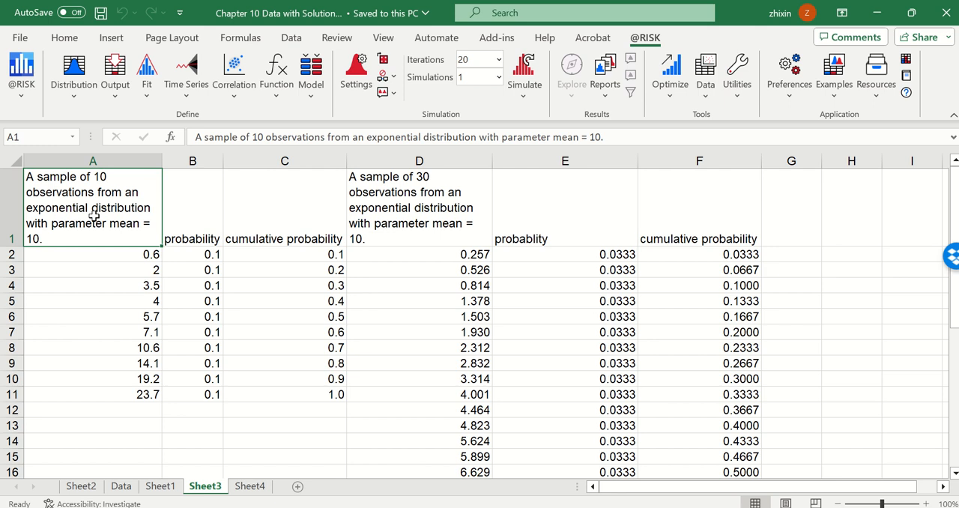
pyautogui.moveTo(83, 281)
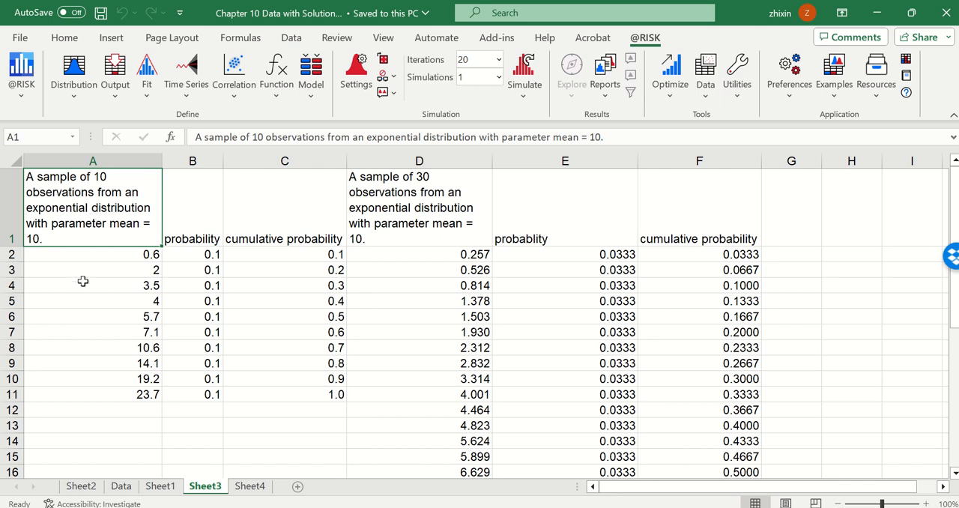
pyautogui.moveTo(174, 305)
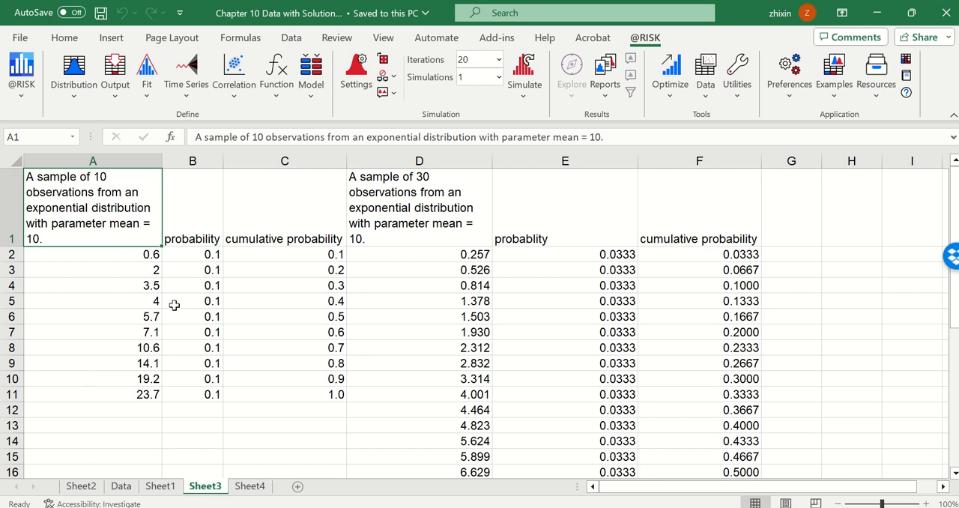
pyautogui.moveTo(180, 255)
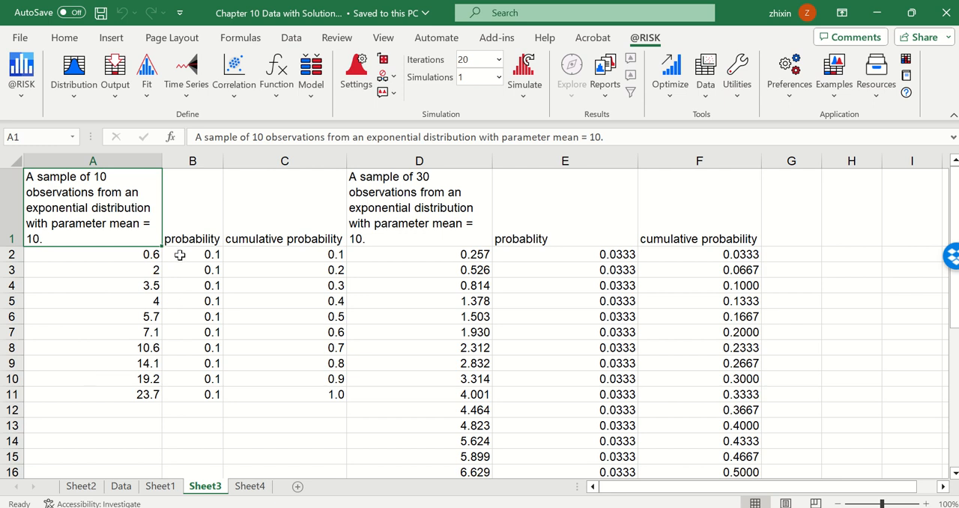
pyautogui.moveTo(241, 256)
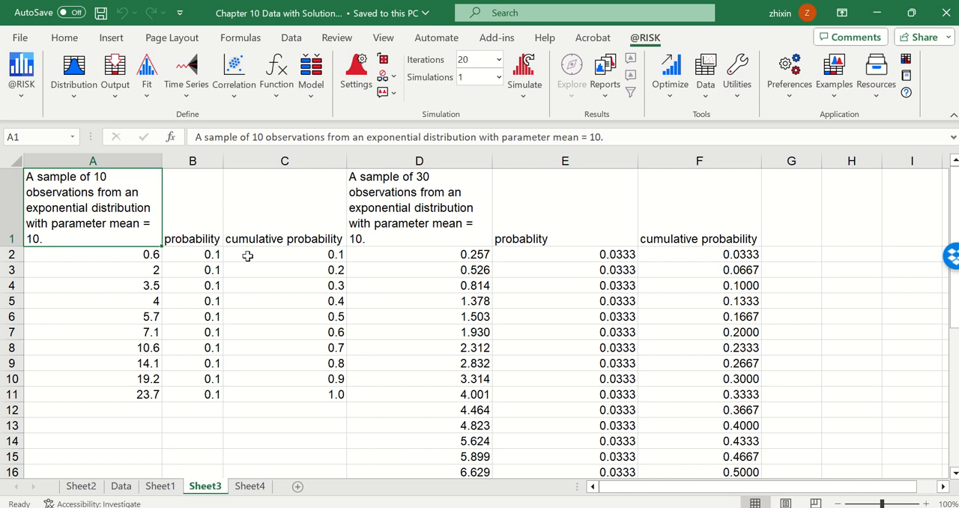
pyautogui.moveTo(134, 172)
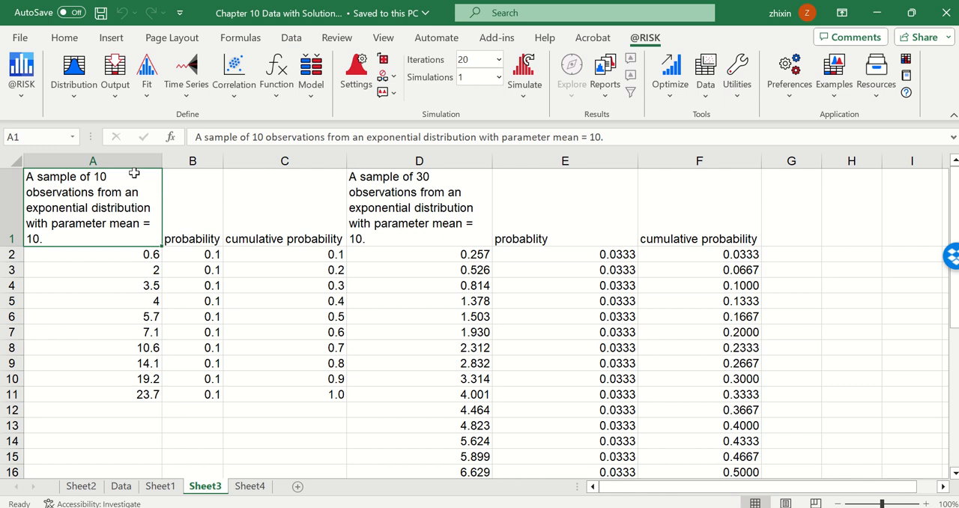
pyautogui.moveTo(73, 133)
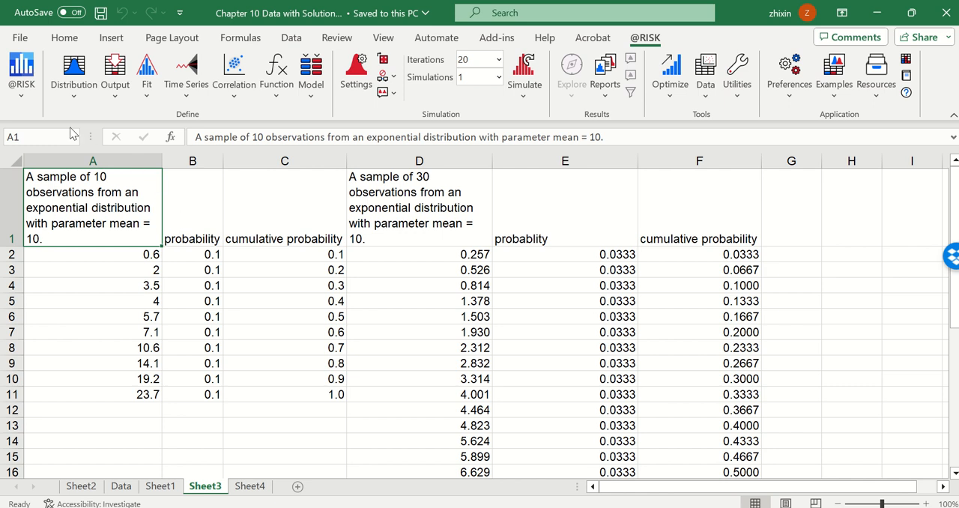
# Step: Make A1 a Discrete distribution with X-Table A2:A11 and P-Table B2:B11
pyautogui.click(73, 71)
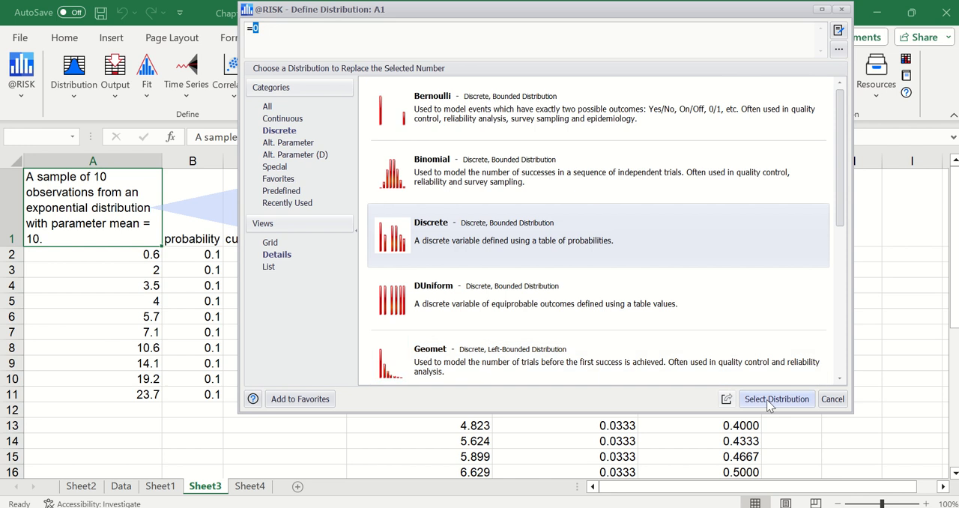
pyautogui.click(776, 398)
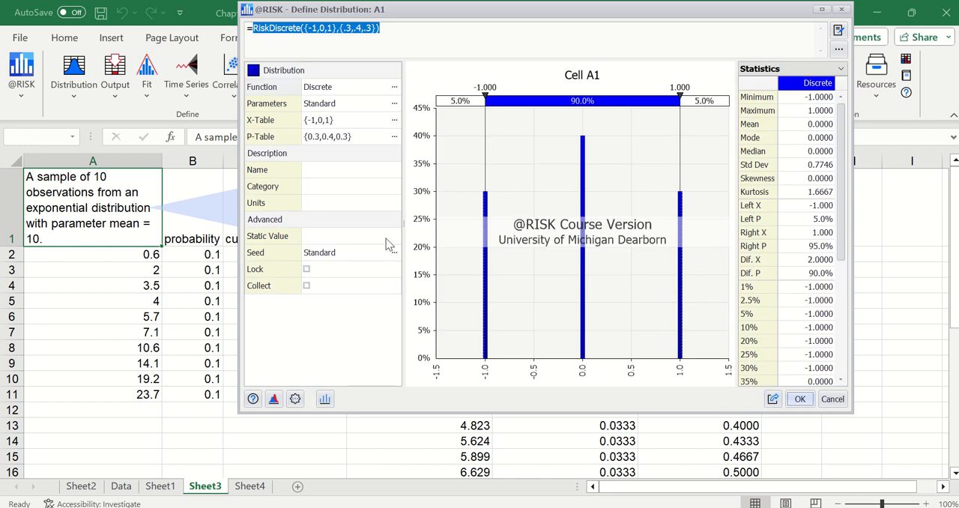
pyautogui.click(349, 120)
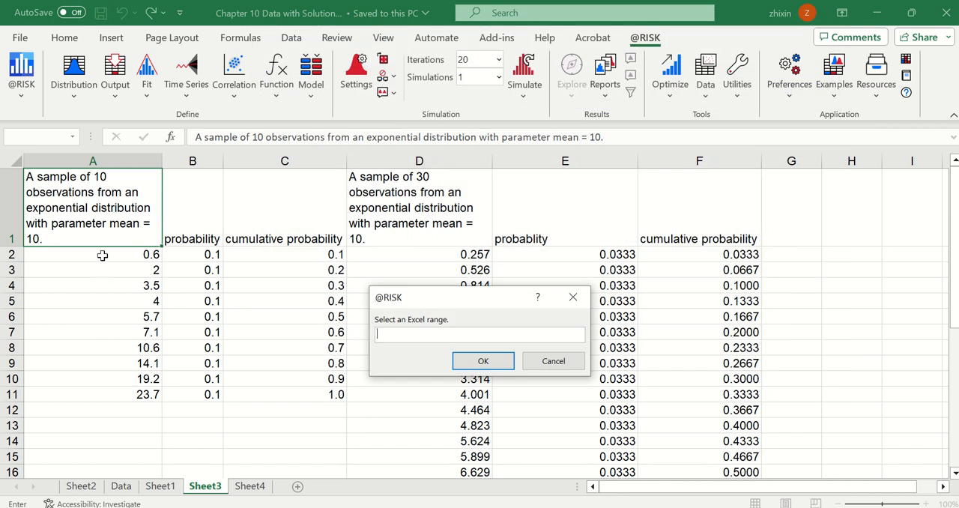
pyautogui.moveTo(102, 254); pyautogui.dragTo(129, 394)
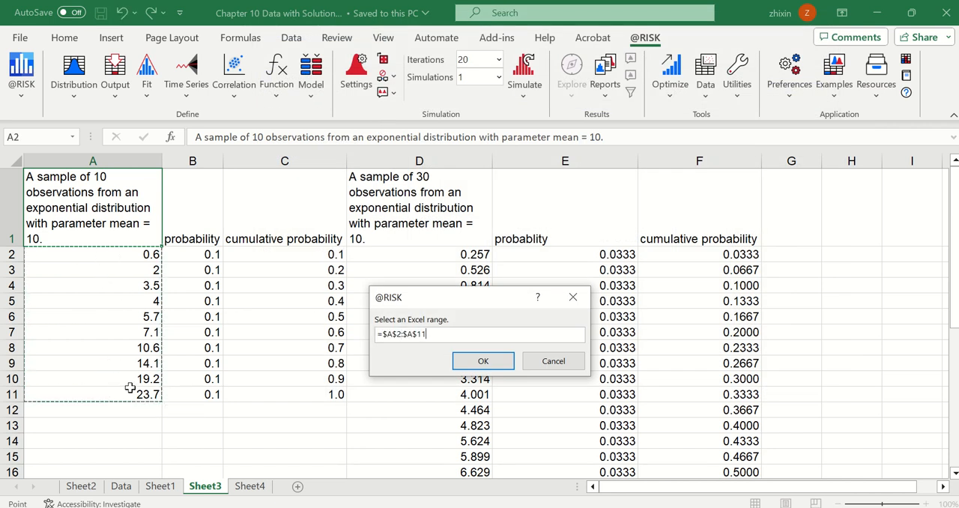
pyautogui.click(482, 361)
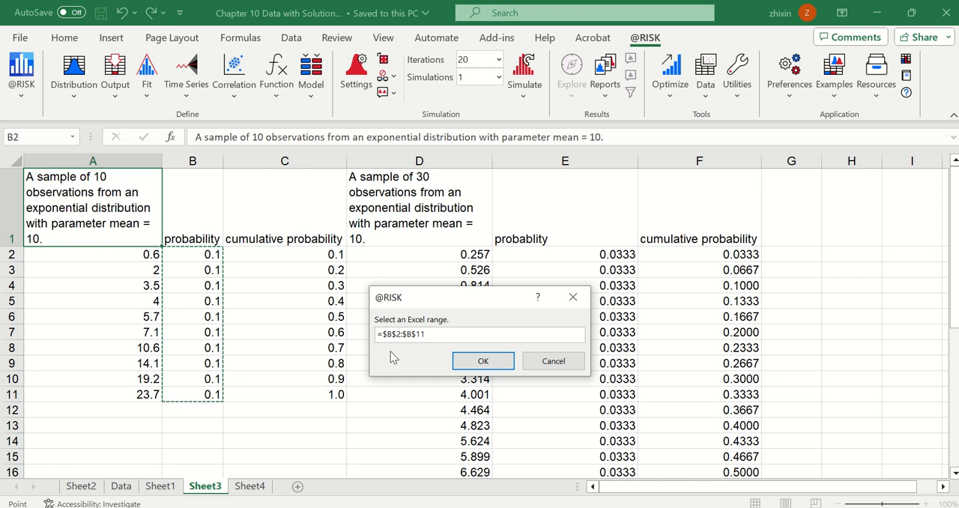
pyautogui.click(483, 361)
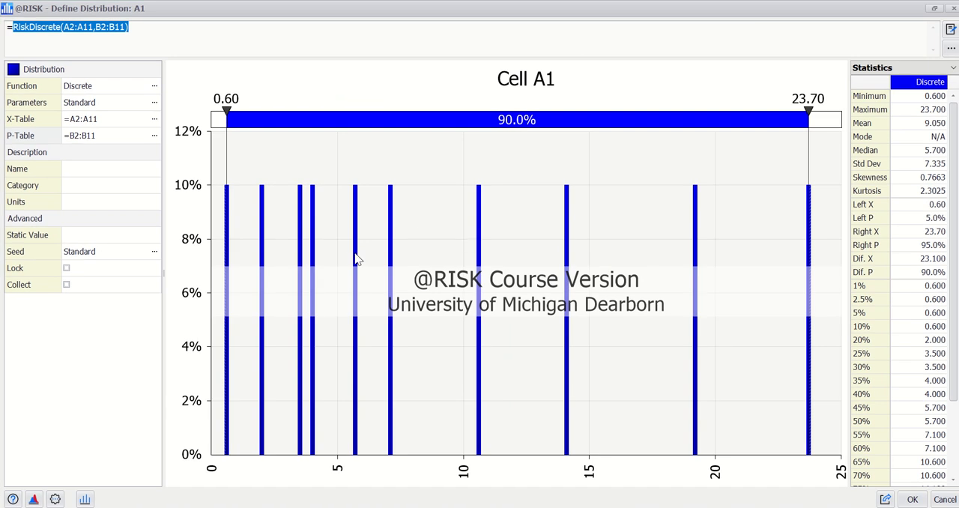
pyautogui.moveTo(244, 309)
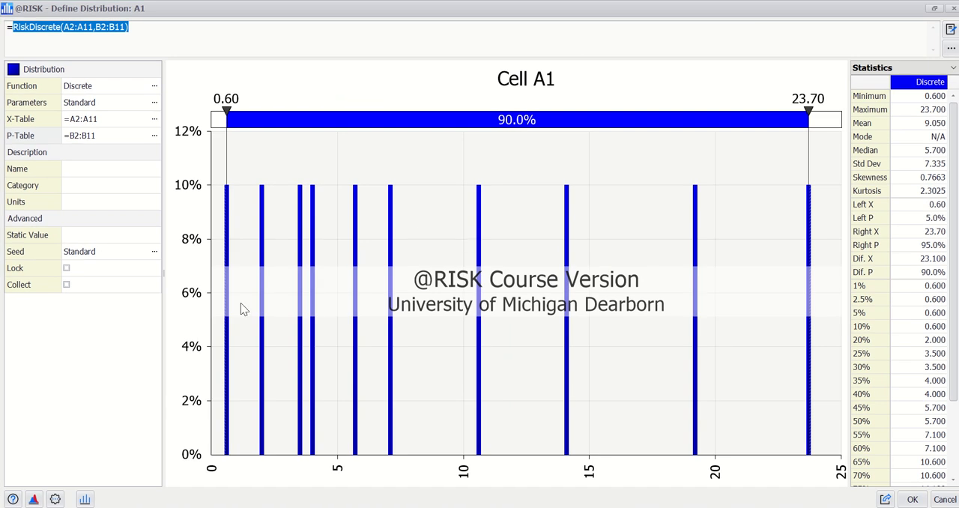
# Step: Switch the A1 discrete distribution graph to Cumulative Ascending
pyautogui.click(84, 499)
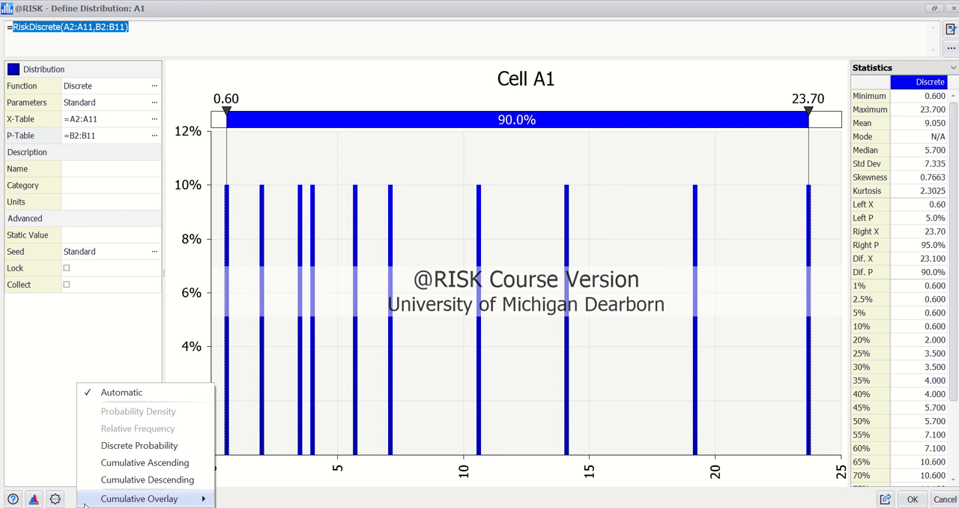
pyautogui.moveTo(144, 462)
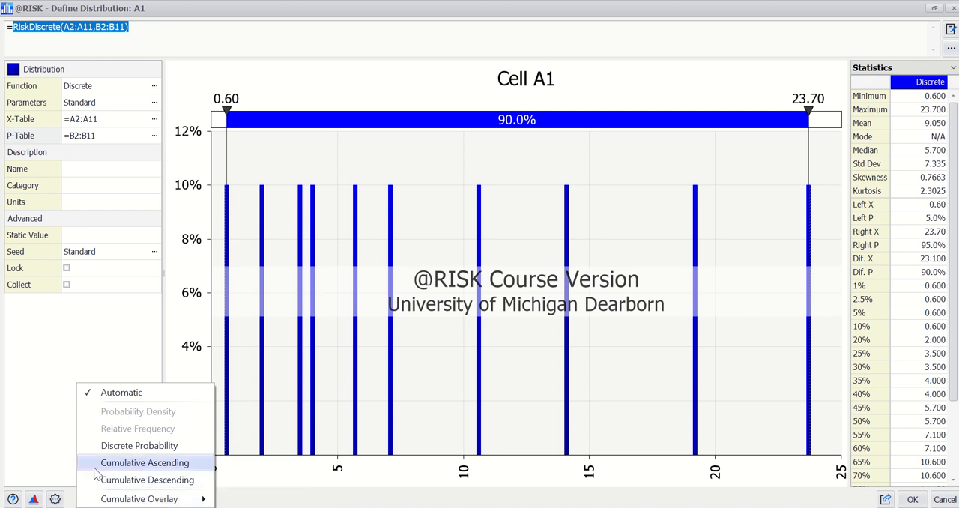
pyautogui.click(144, 462)
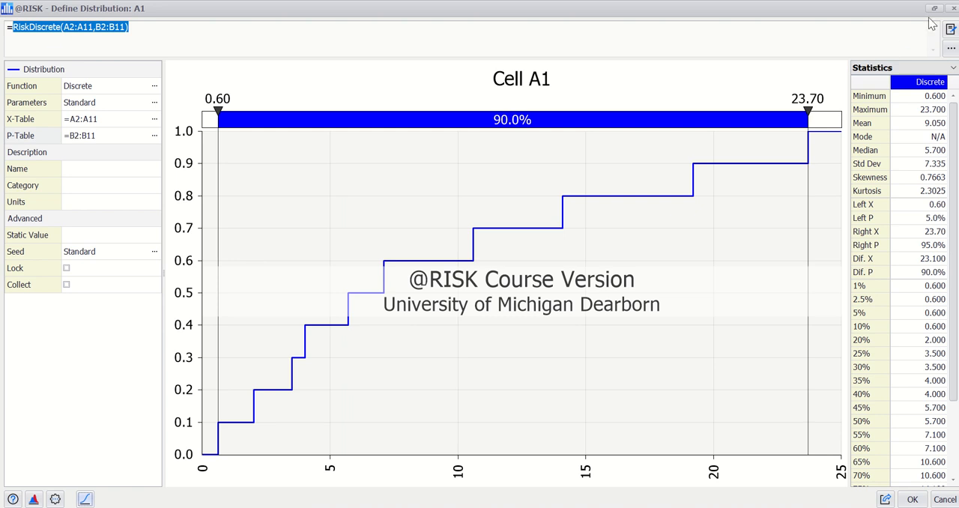
pyautogui.moveTo(949, 11)
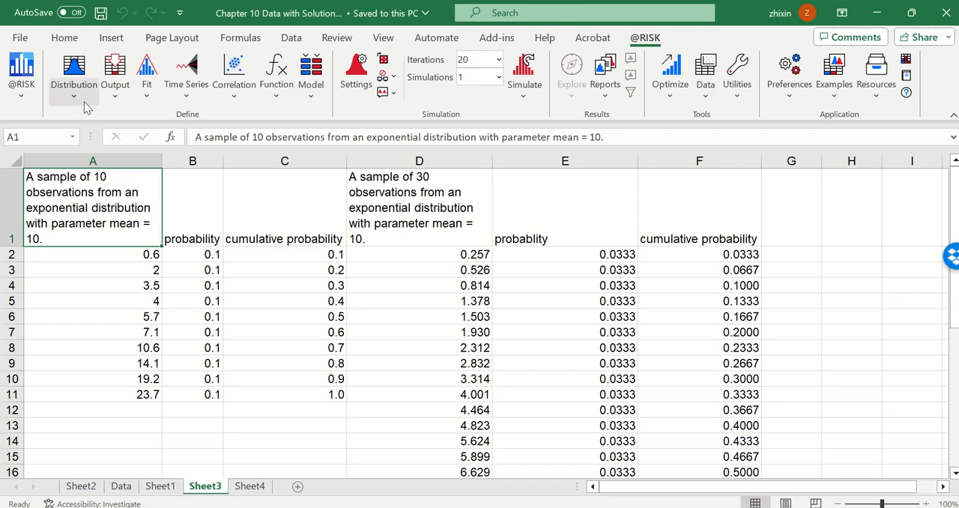
# Step: Choose the Continuous Cumul distribution for cell A1
pyautogui.click(72, 72)
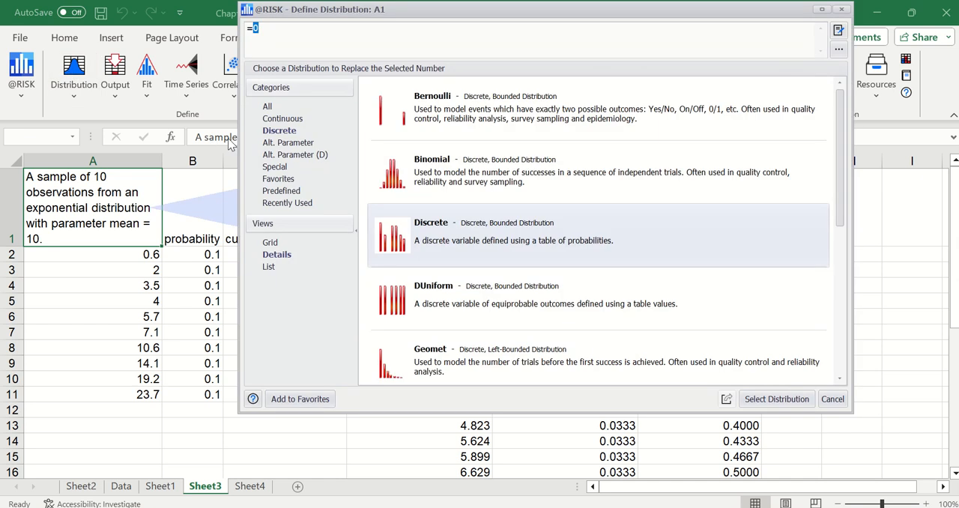
pyautogui.click(284, 118)
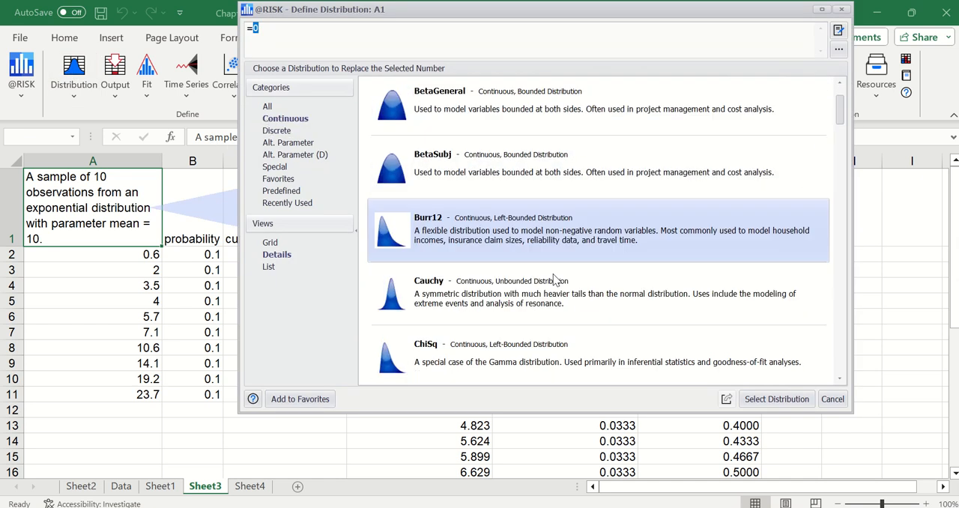
pyautogui.scroll(-3)
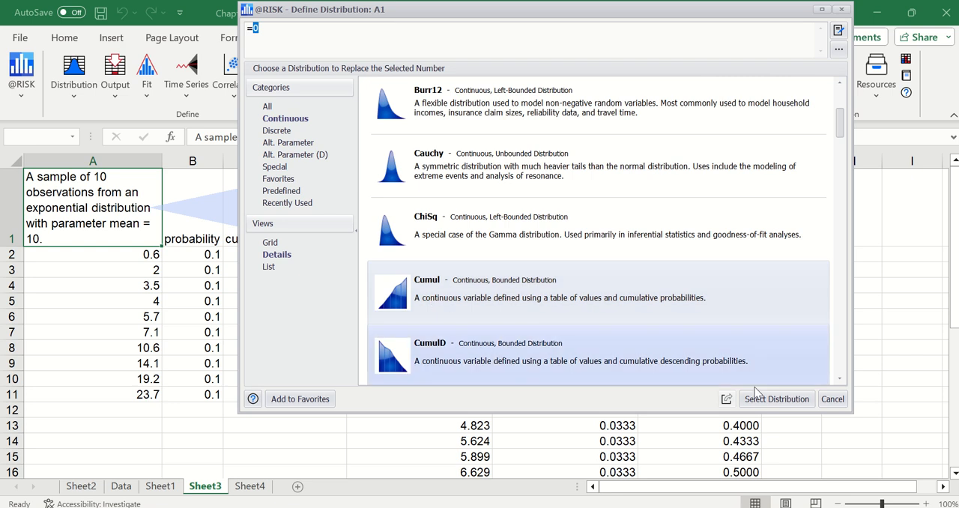
pyautogui.click(776, 398)
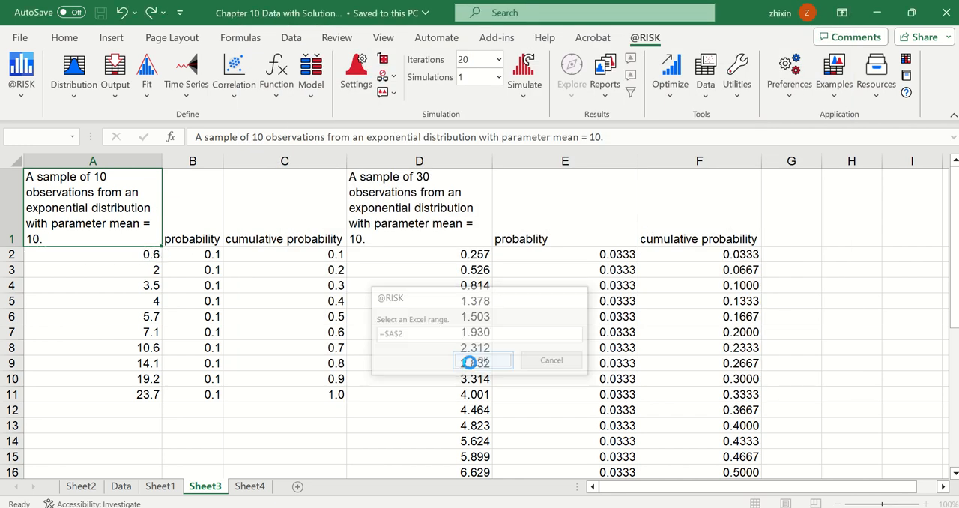
# Step: Set Cumul minimum A2, maximum A11, value table A2:A11, and select C2:C11
pyautogui.click(467, 360)
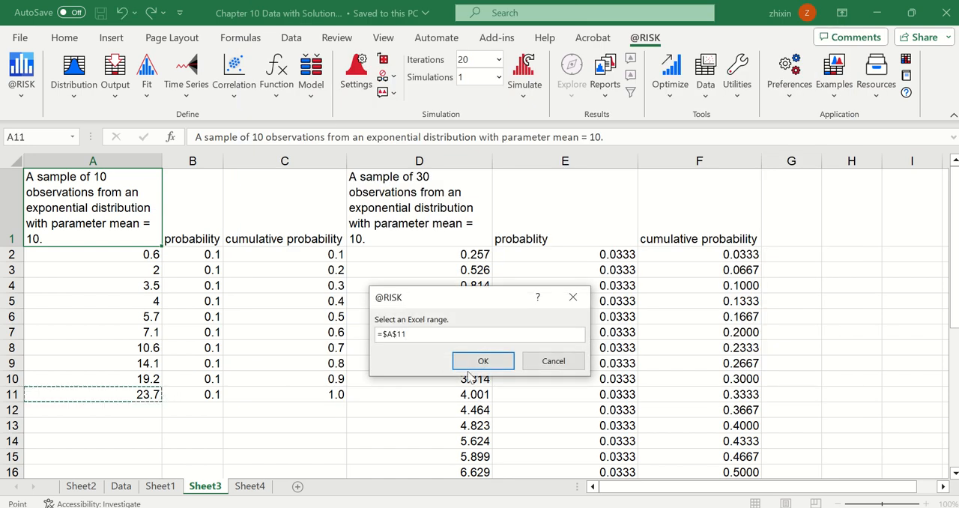
pyautogui.click(482, 360)
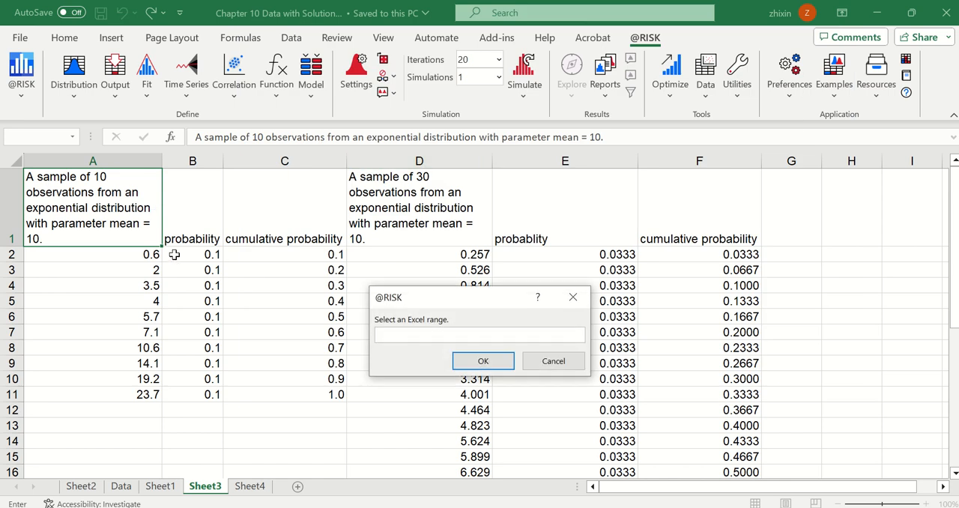
pyautogui.moveTo(92, 254); pyautogui.dragTo(92, 394)
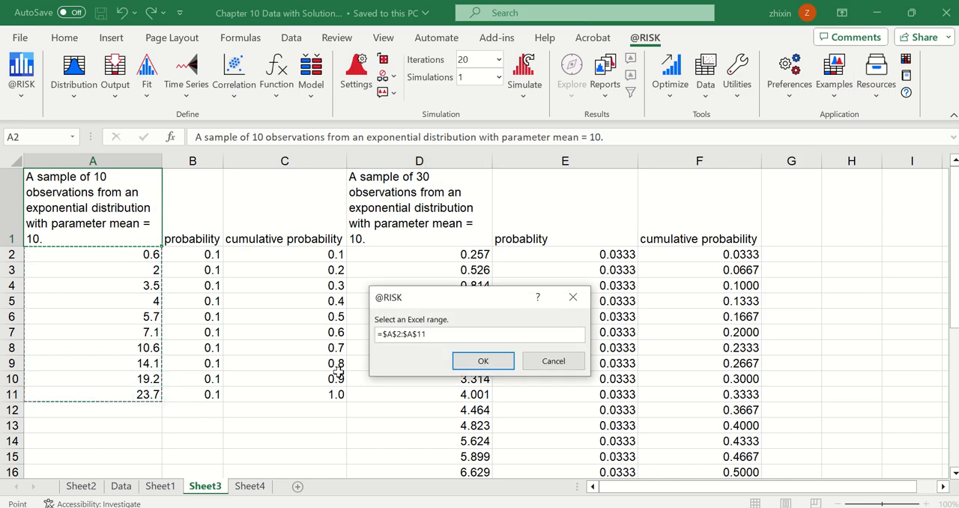
pyautogui.click(482, 360)
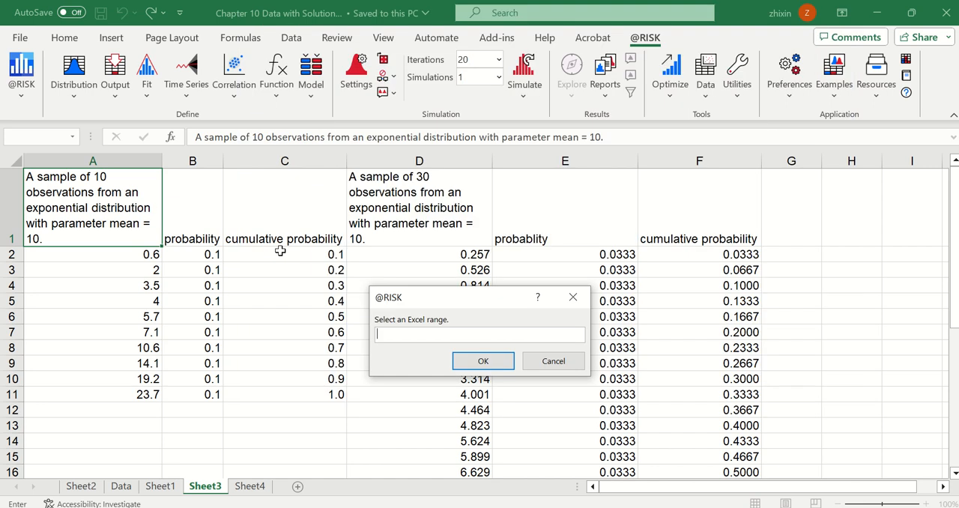
pyautogui.moveTo(284, 254); pyautogui.dragTo(283, 394)
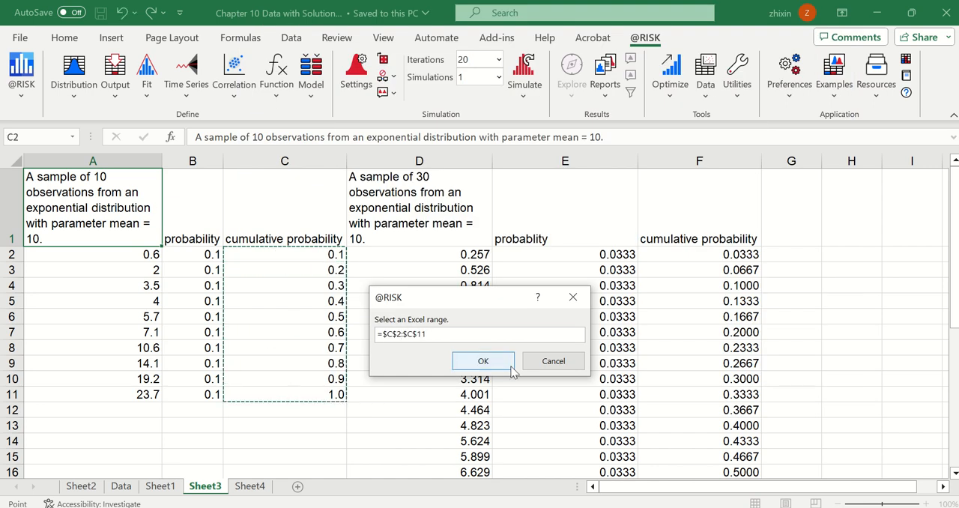
# Step: Accept C2:C11 as P-Table, review the maximized cumulative curve (mean 7.895), then cancel
pyautogui.click(484, 360)
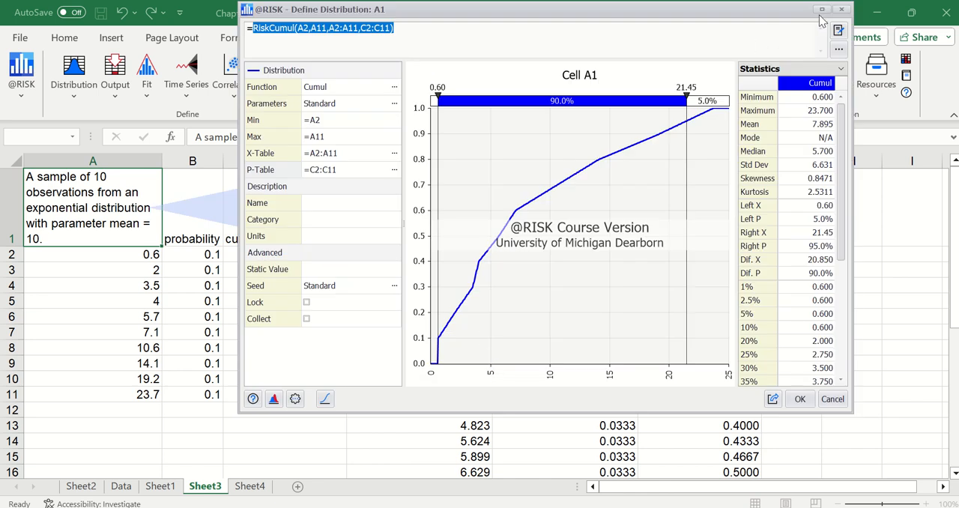
pyautogui.moveTo(824, 21)
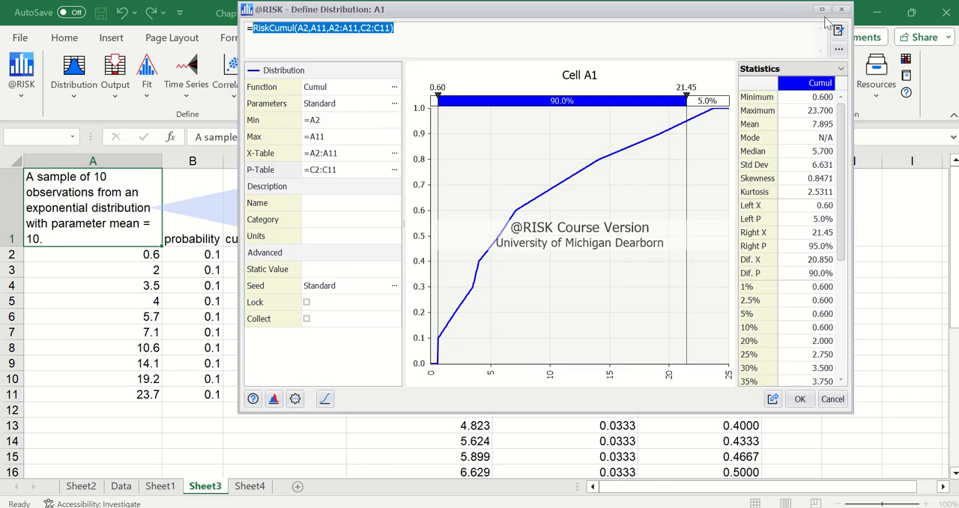
pyautogui.click(821, 9)
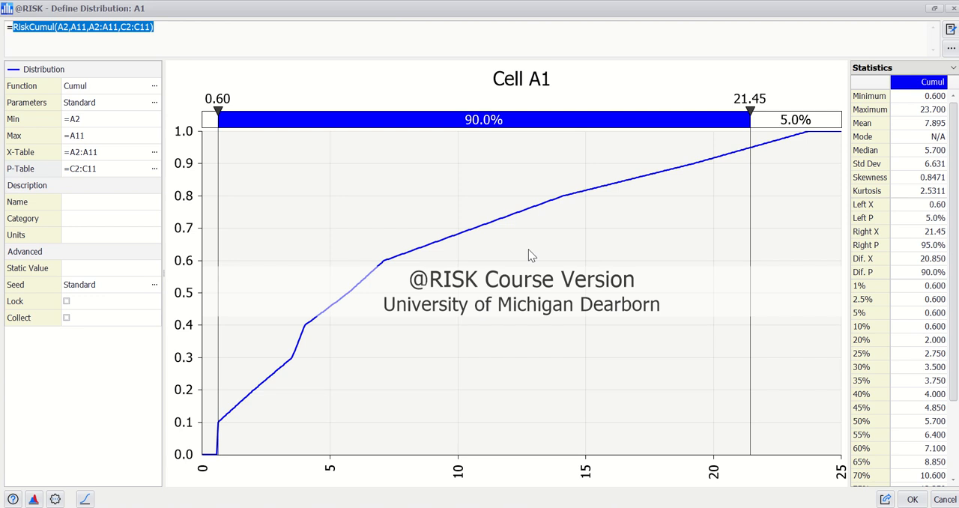
pyautogui.moveTo(564, 241)
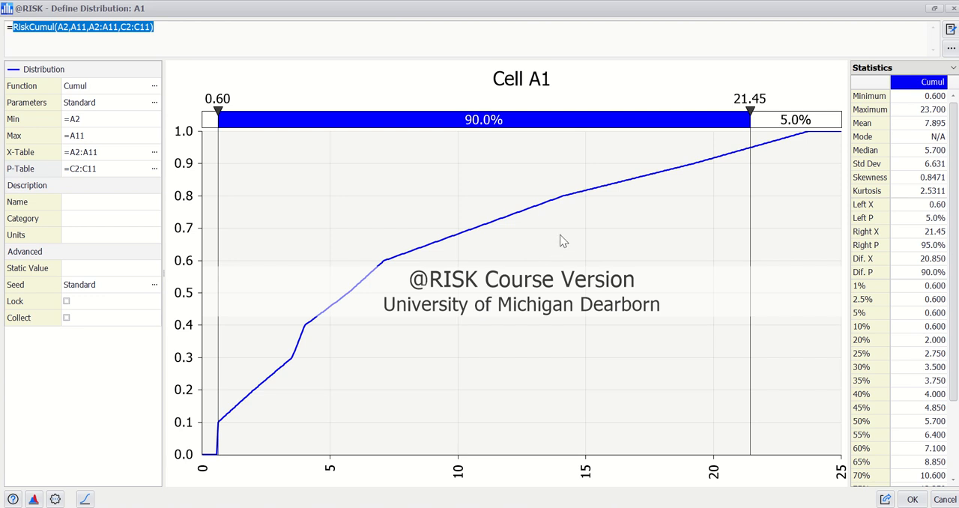
pyautogui.moveTo(563, 237)
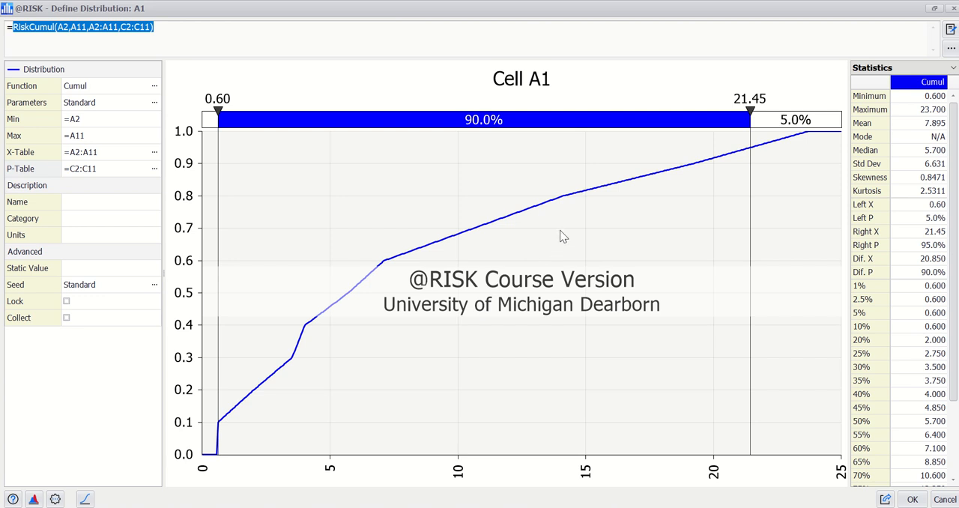
pyautogui.click(912, 498)
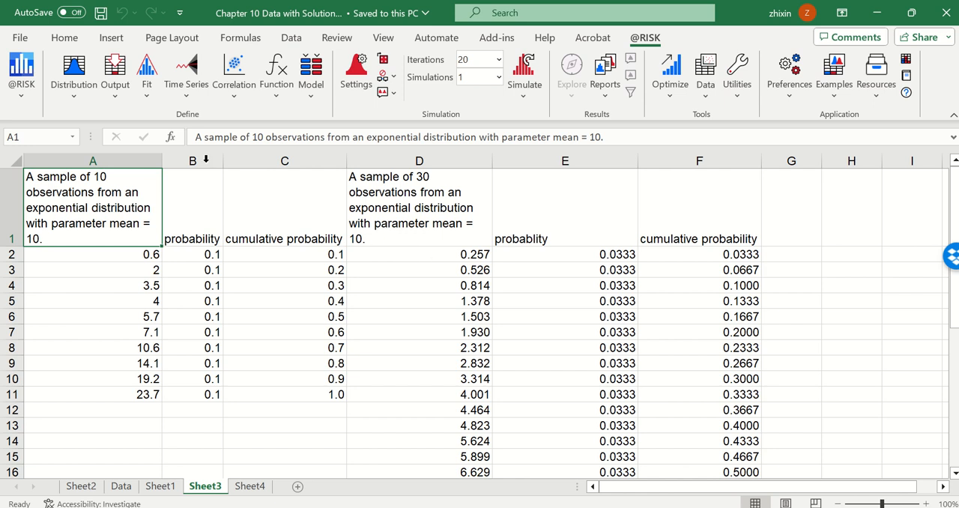
# Step: Start a Discrete distribution for A1 using the 30 observations D2:D31 as values
pyautogui.click(73, 71)
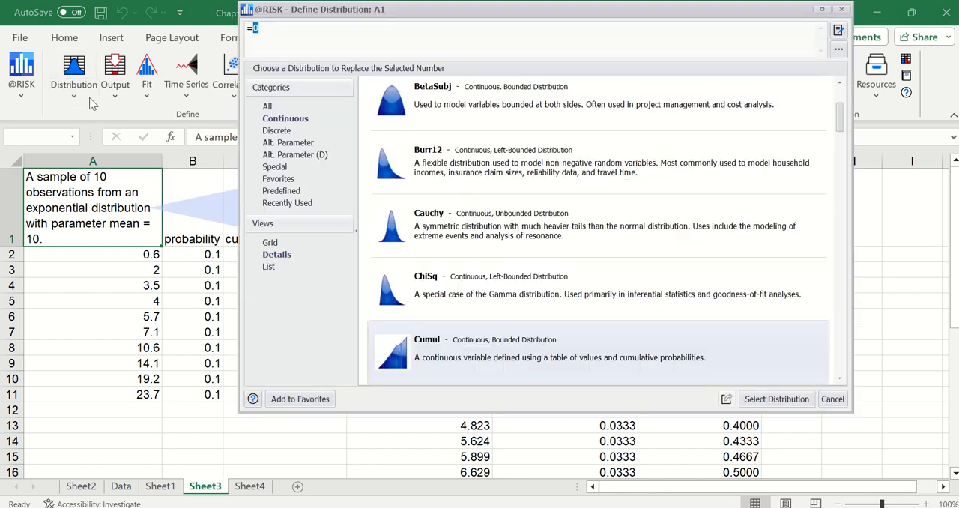
pyautogui.click(279, 130)
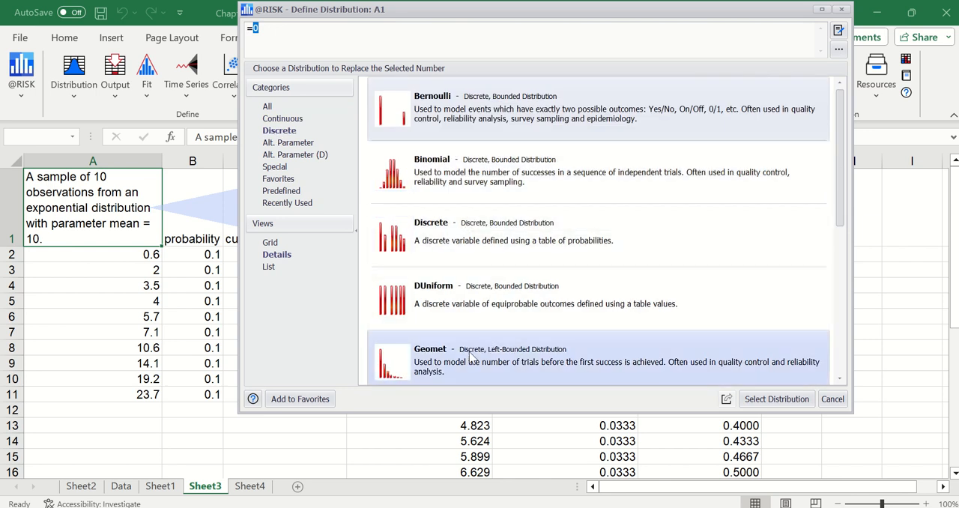
pyautogui.click(776, 398)
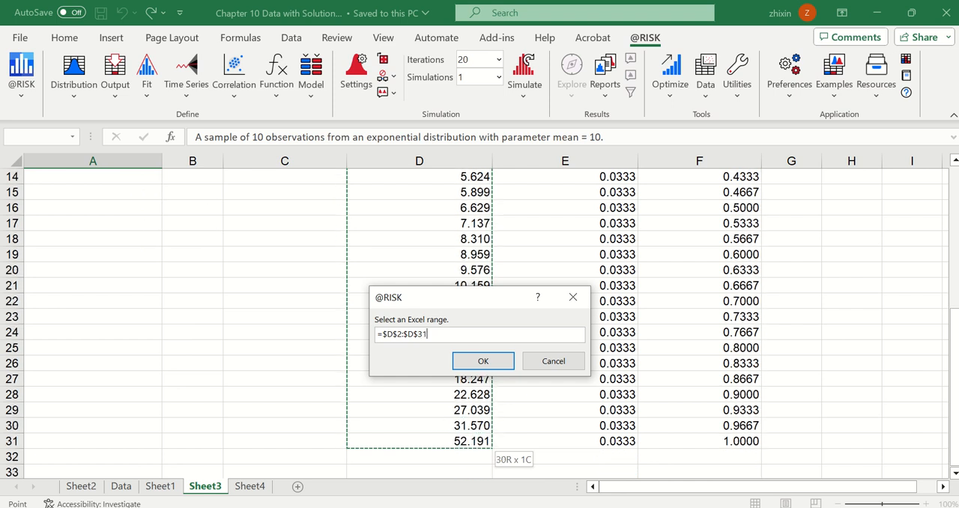
pyautogui.click(483, 360)
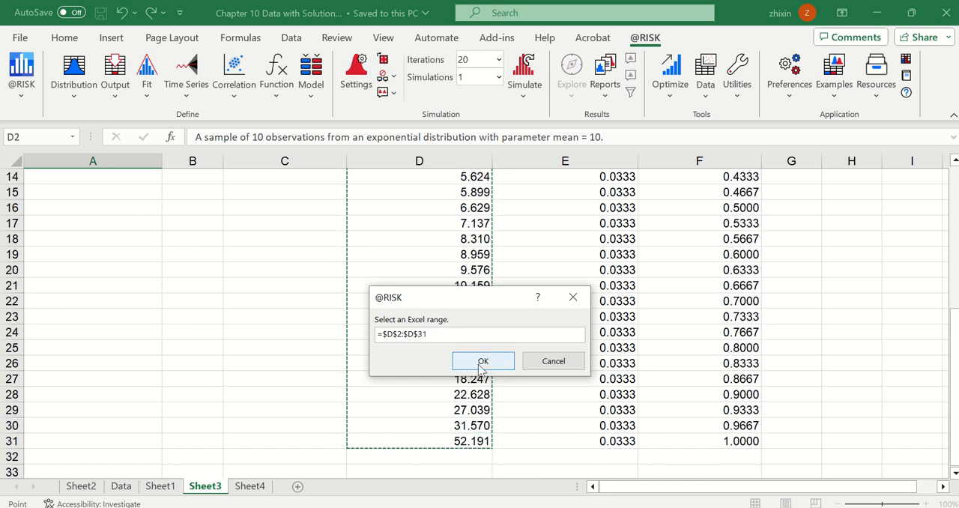
pyautogui.click(483, 360)
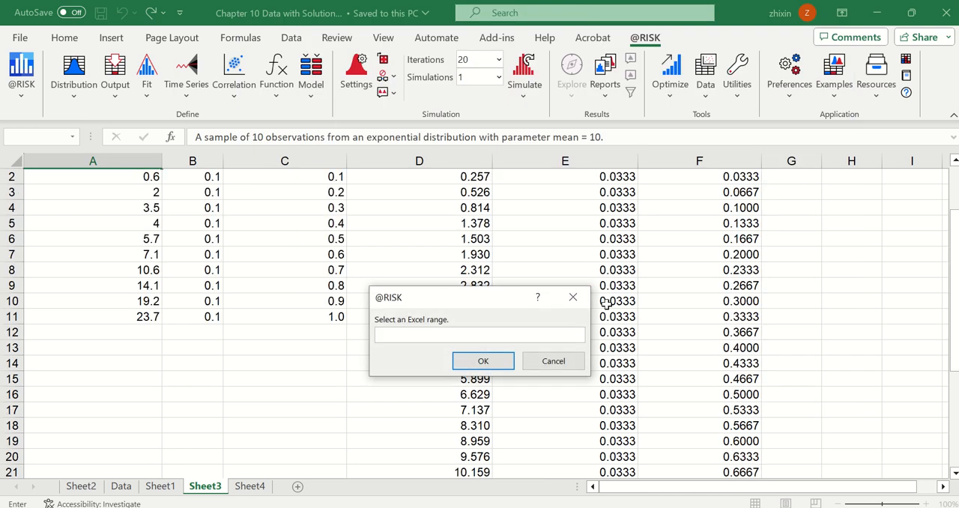
# Step: Set P-Table E2:E31, view it as Cumulative Ascending (mean 10.375), then close
pyautogui.moveTo(565, 176); pyautogui.dragTo(565, 457)
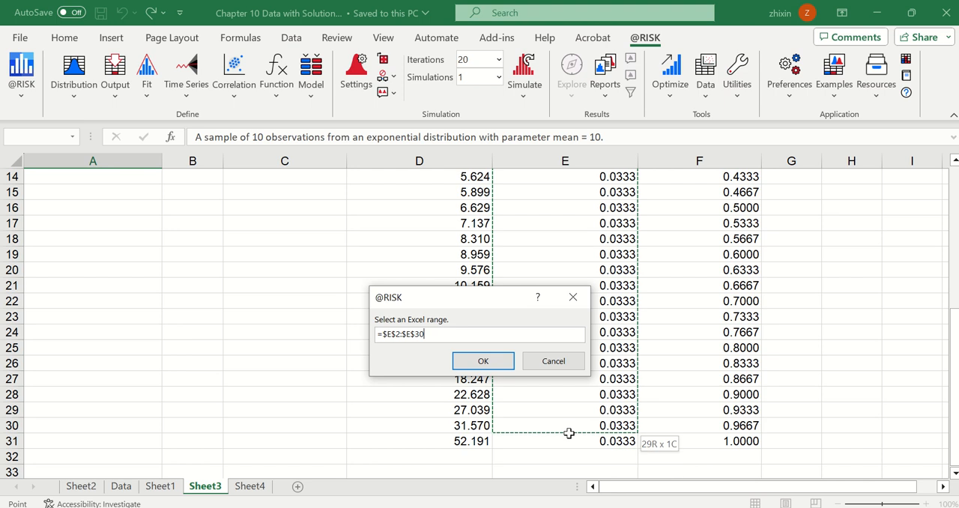
pyautogui.click(483, 360)
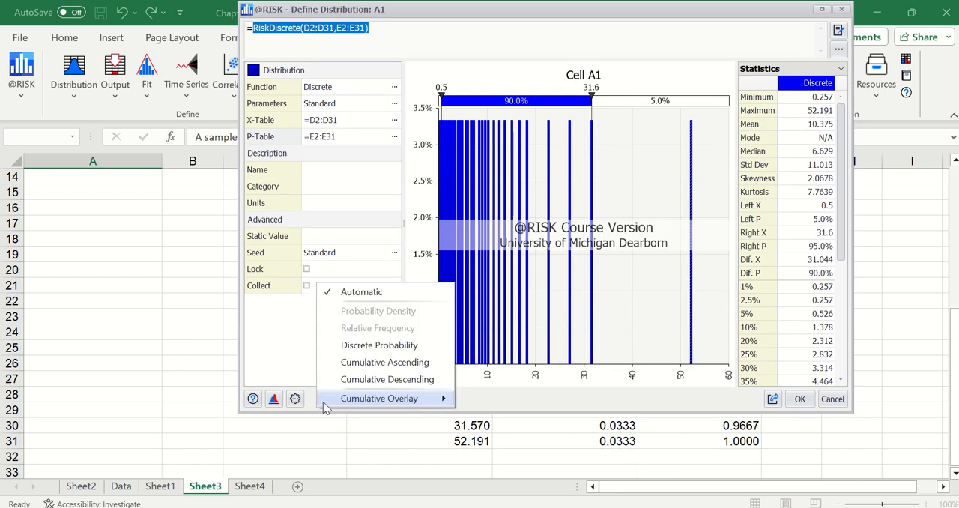
pyautogui.click(379, 398)
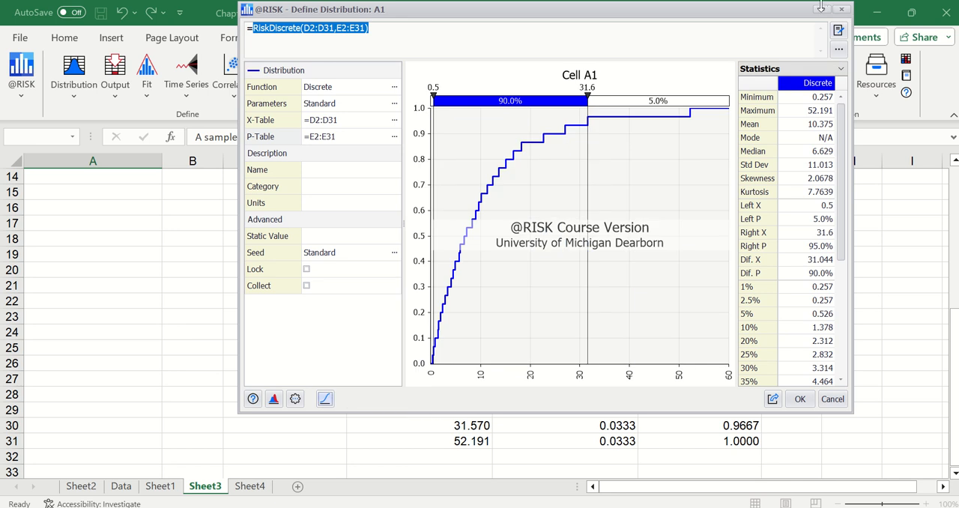
pyautogui.click(820, 9)
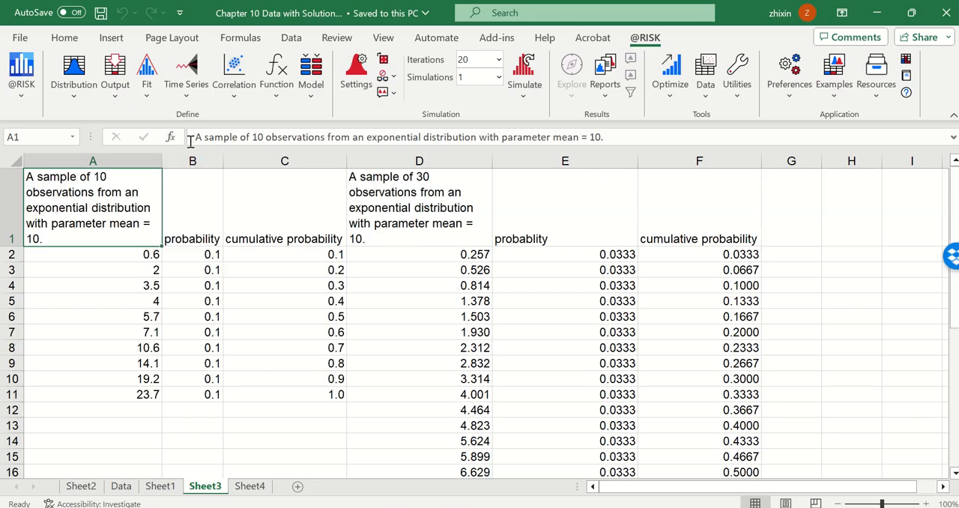
# Step: Choose Continuous Cumul for A1 and set the minimum to D2
pyautogui.click(73, 72)
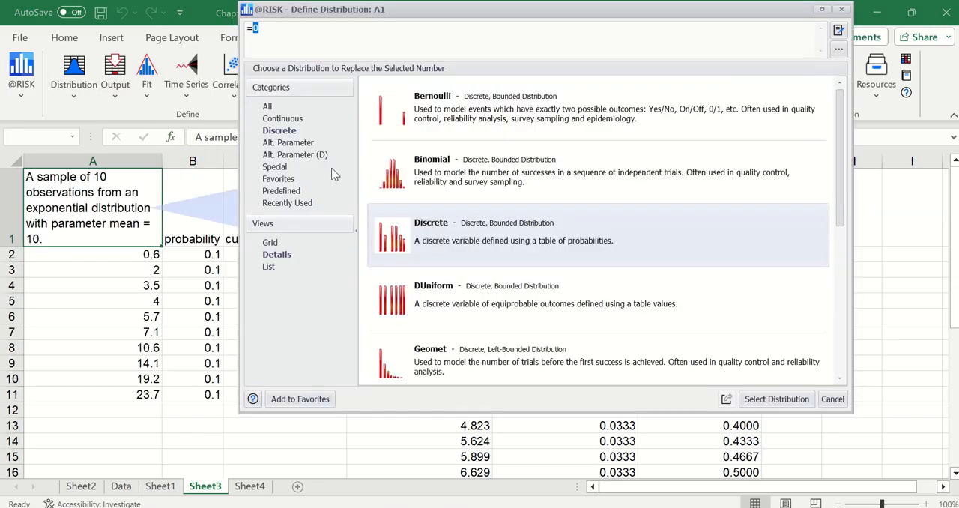
pyautogui.click(285, 118)
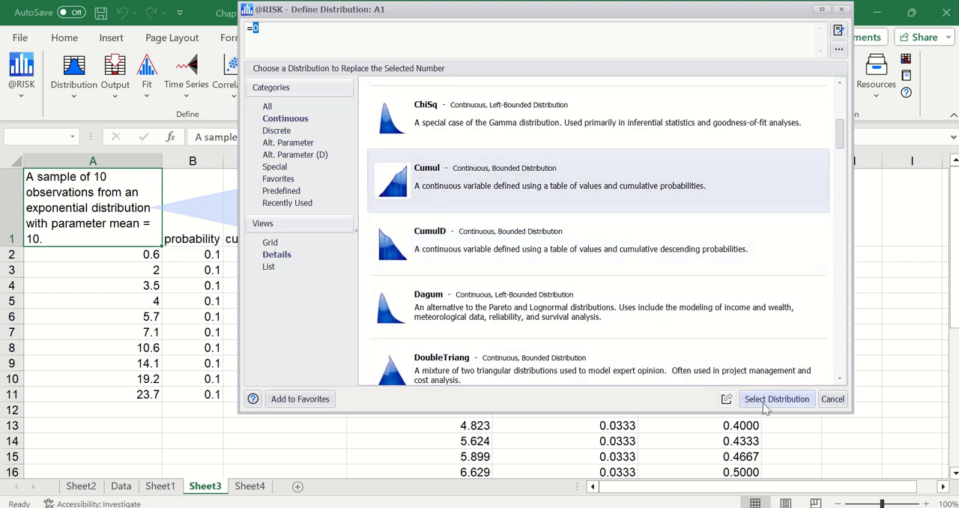
pyautogui.click(776, 399)
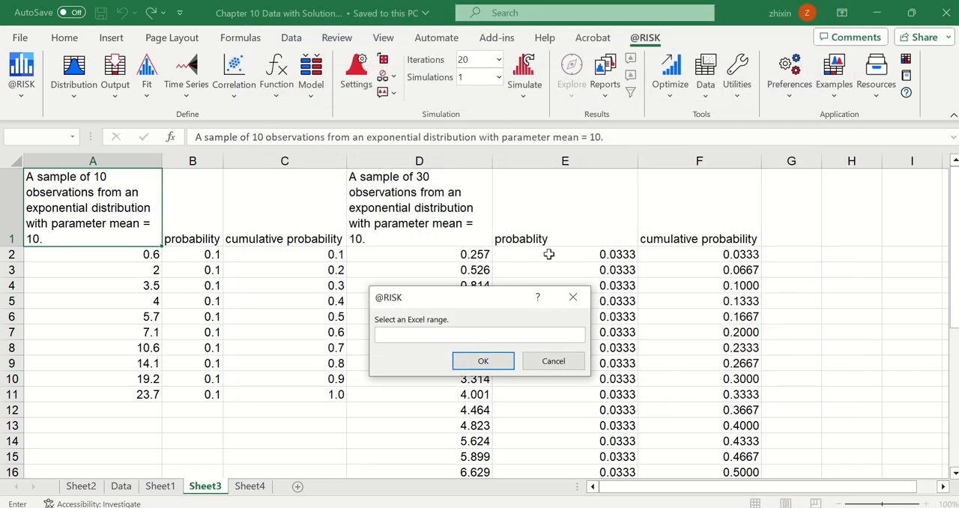
pyautogui.click(483, 360)
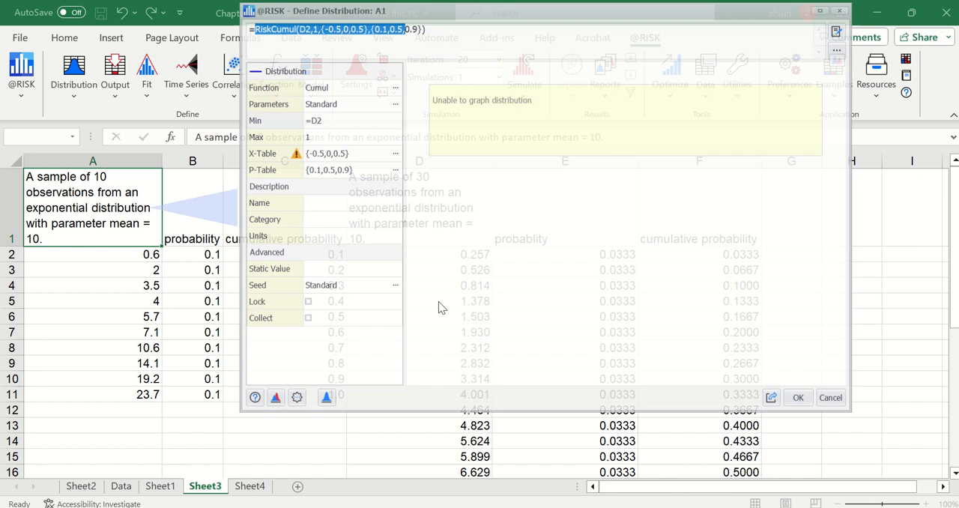
# Step: Set maximum D31, X-Table D2:D31 and P-Table F2:F31
pyautogui.click(337, 136)
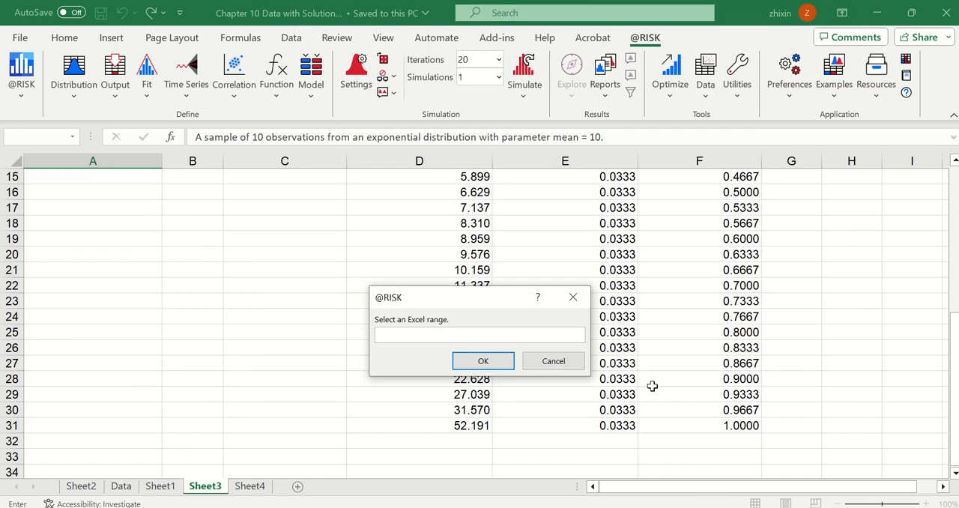
pyautogui.click(419, 424)
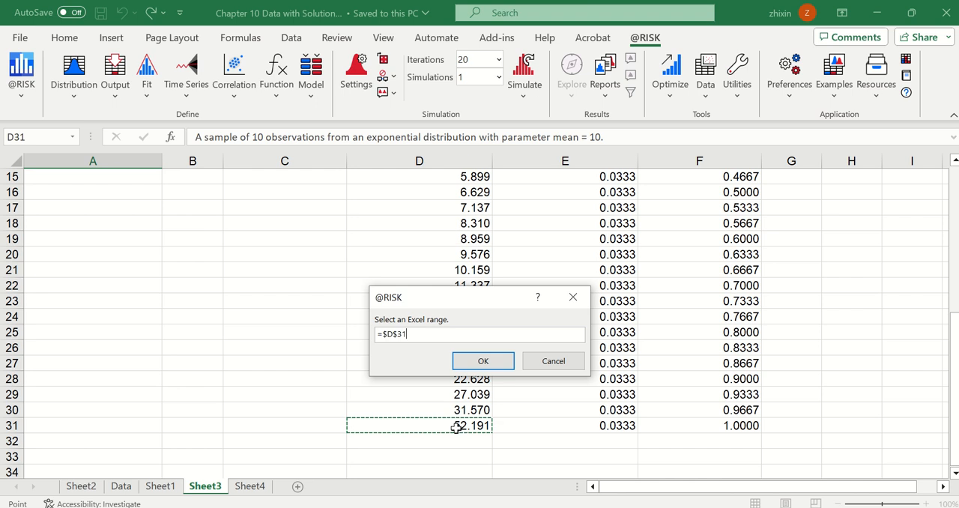
pyautogui.click(482, 360)
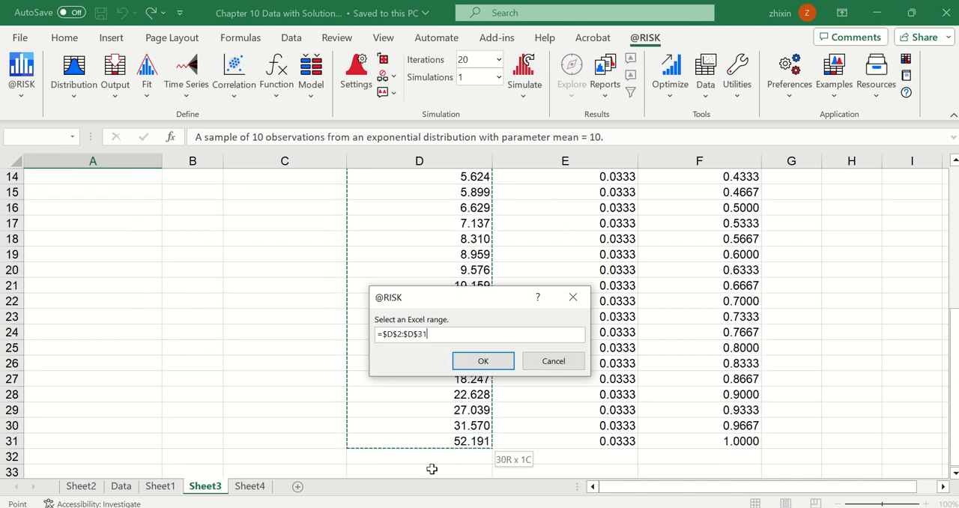
pyautogui.click(483, 360)
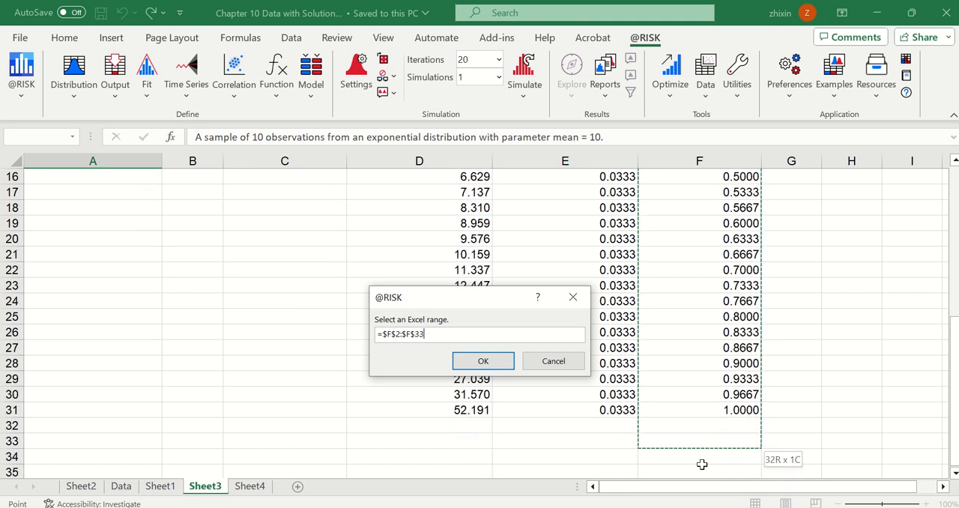
pyautogui.click(482, 361)
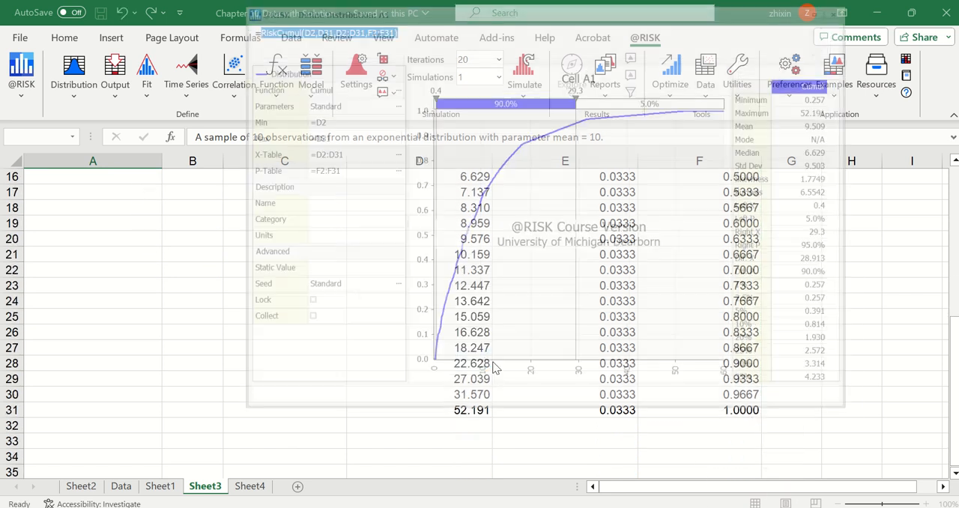